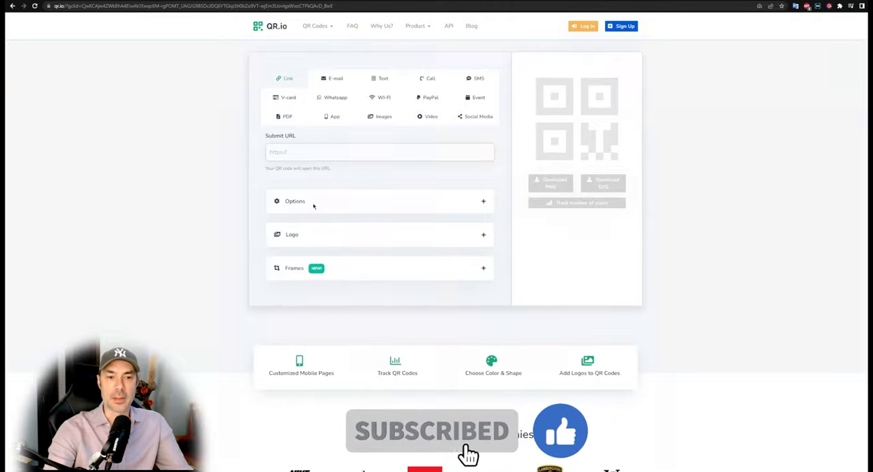
text(https://twitter.com/MakeTheBreakOG)
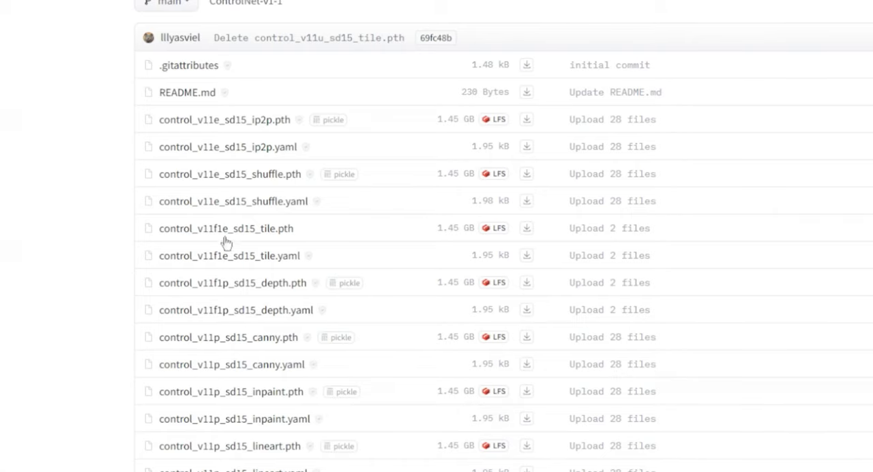
mouse_move(526, 229)
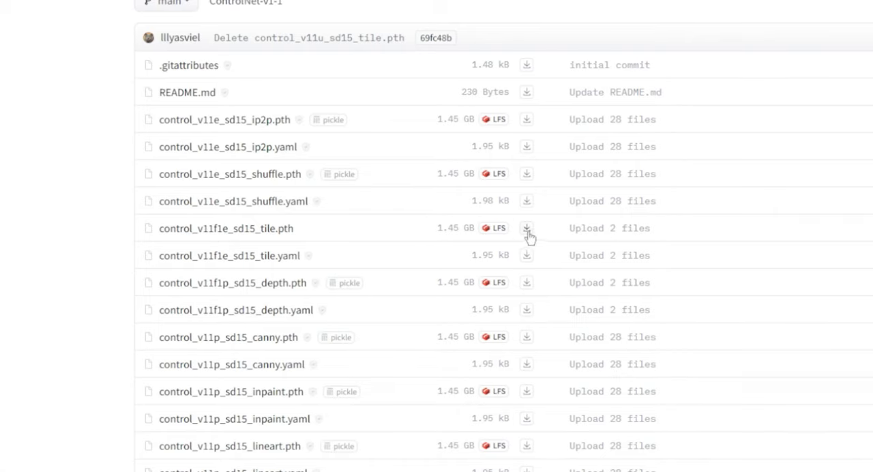
mouse_move(526, 235)
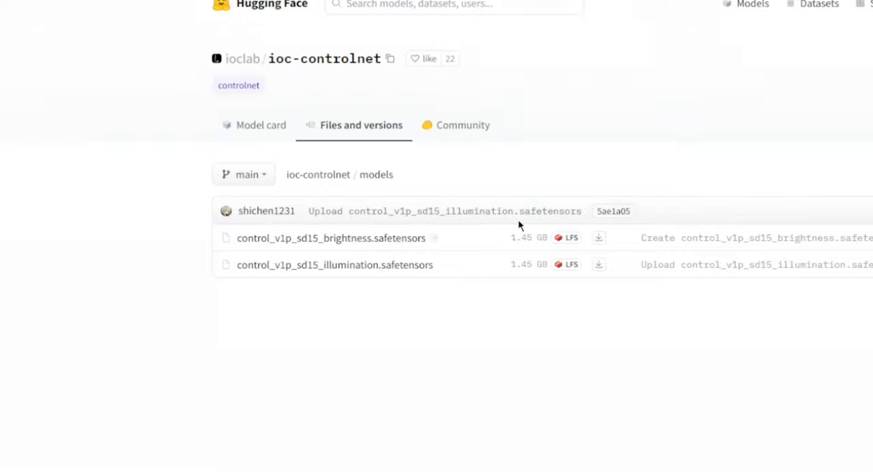
mouse_move(394, 250)
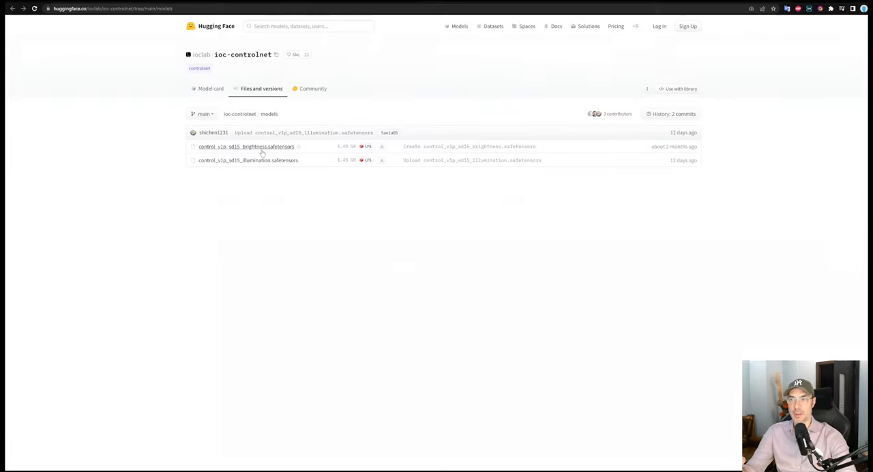
mouse_move(120, 122)
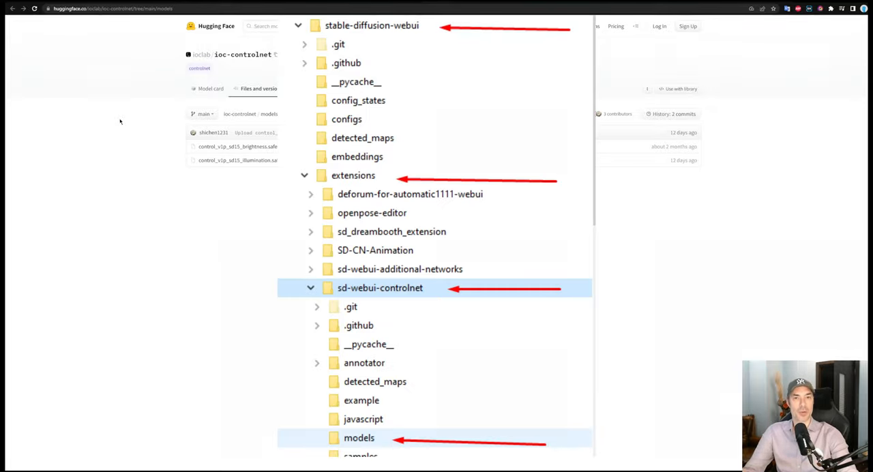
mouse_move(252, 415)
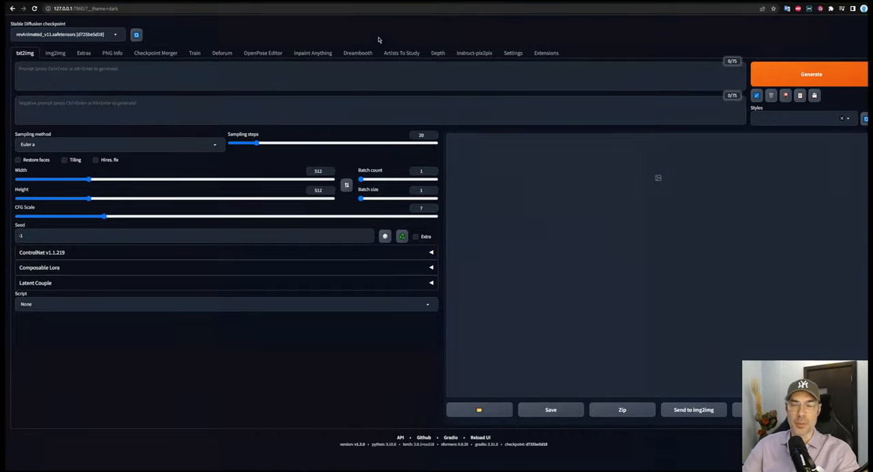
- Expand ControlNet and load the QR code image into Unit 0 and Unit 1
click(42, 253)
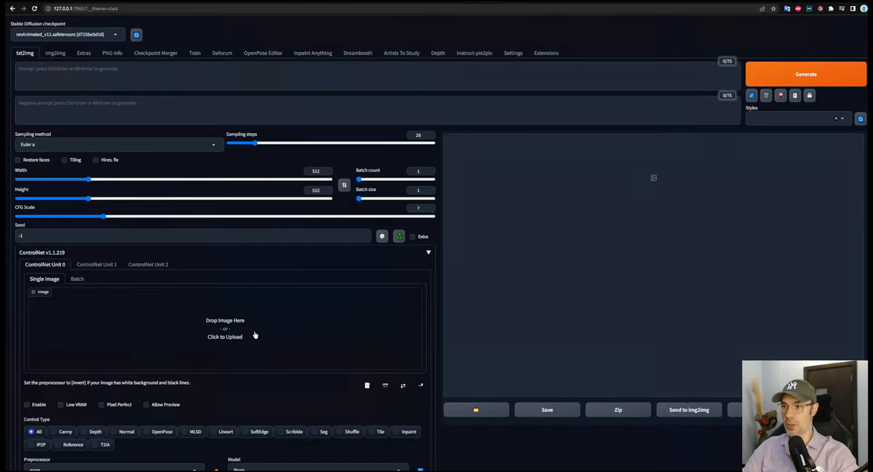
mouse_move(254, 334)
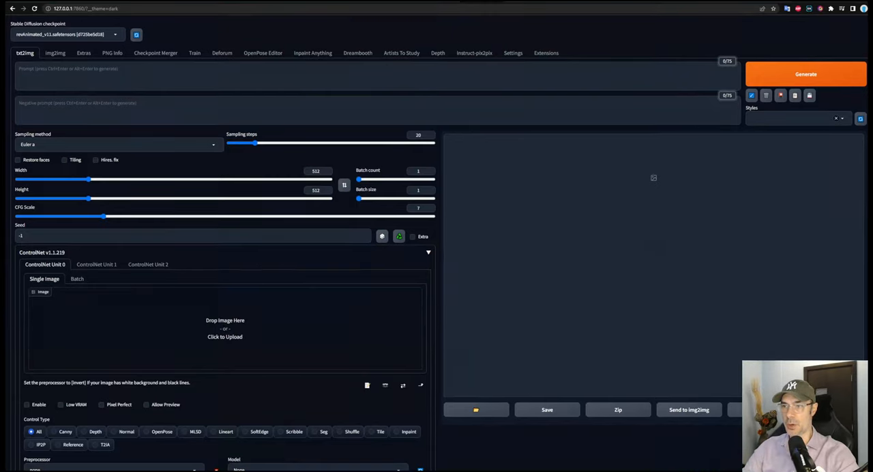
mouse_move(259, 345)
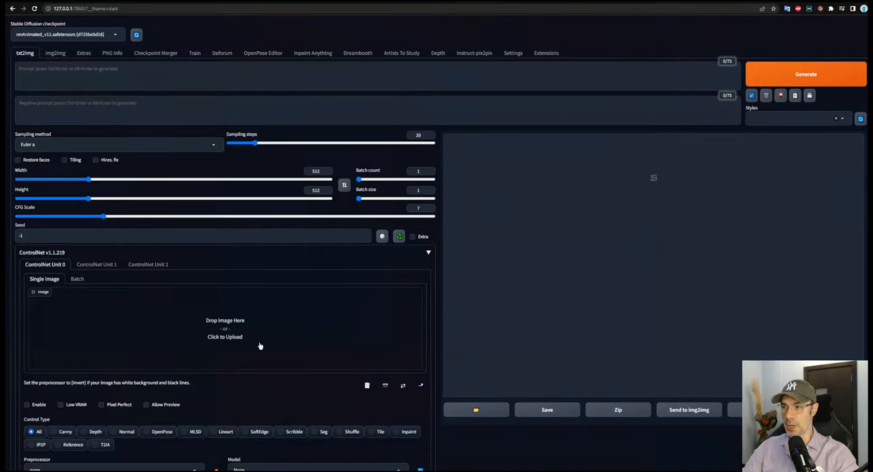
click(225, 336)
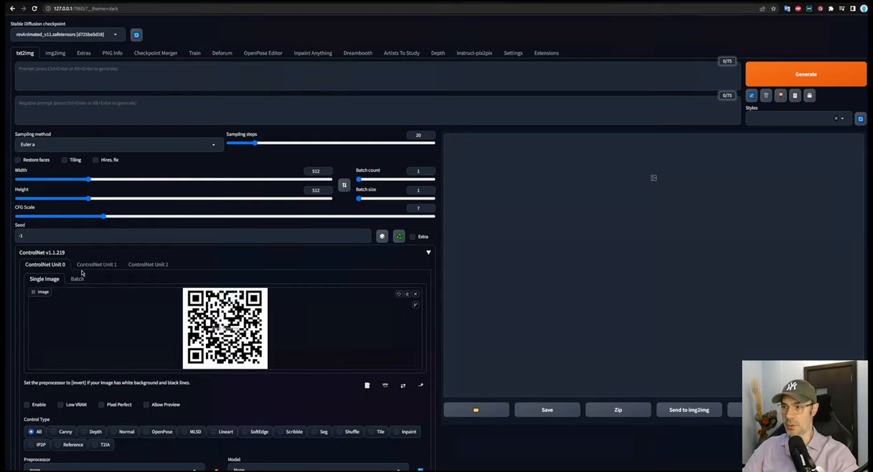
click(96, 264)
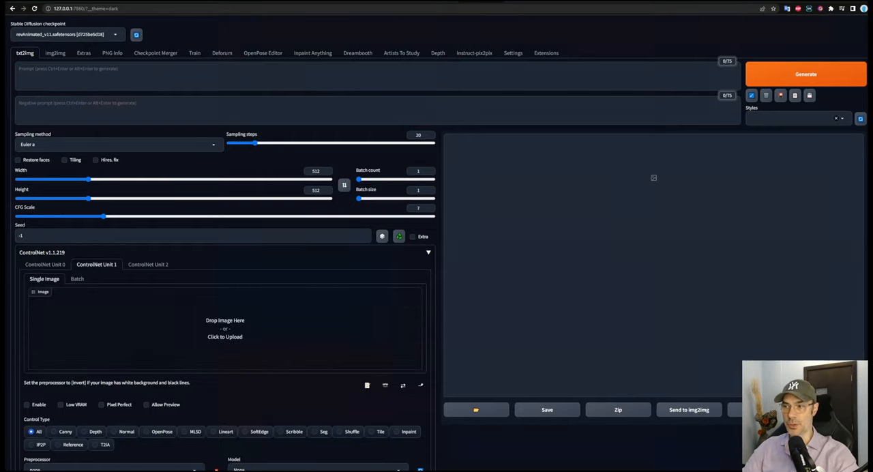
mouse_move(341, 219)
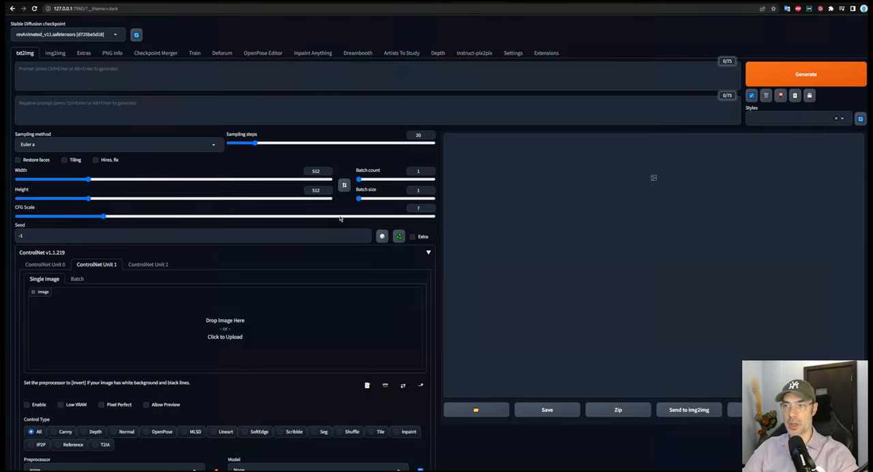
click(224, 336)
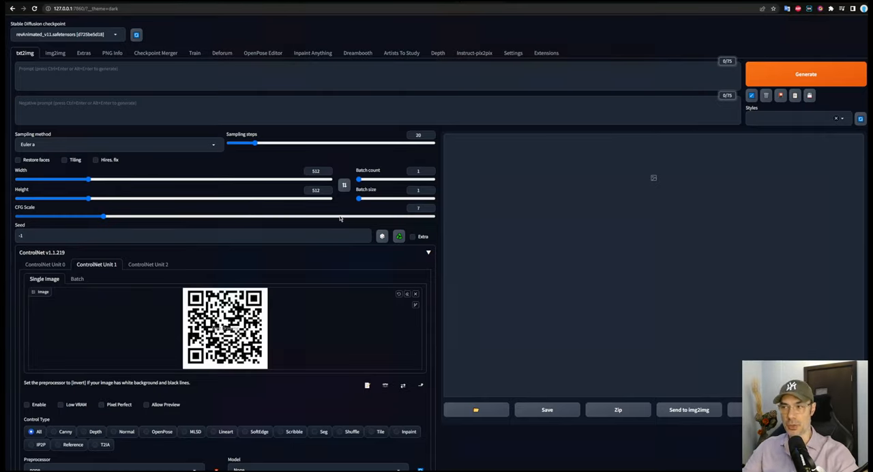
- Enable both ControlNet units
click(45, 264)
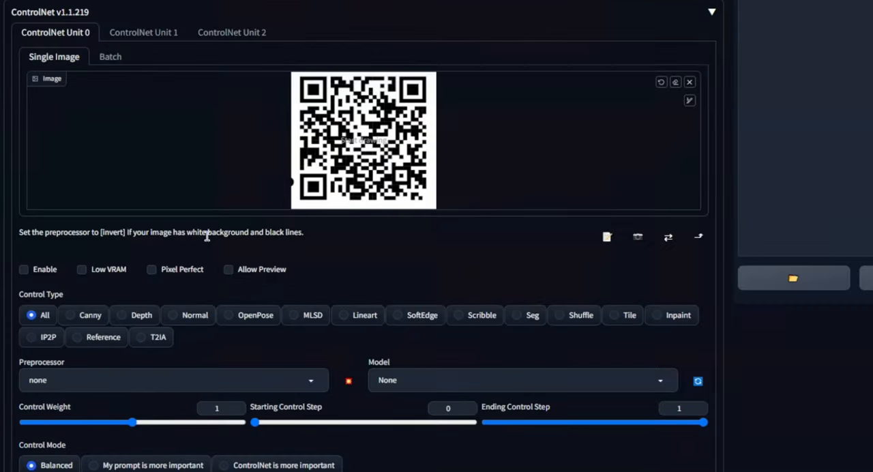
click(24, 270)
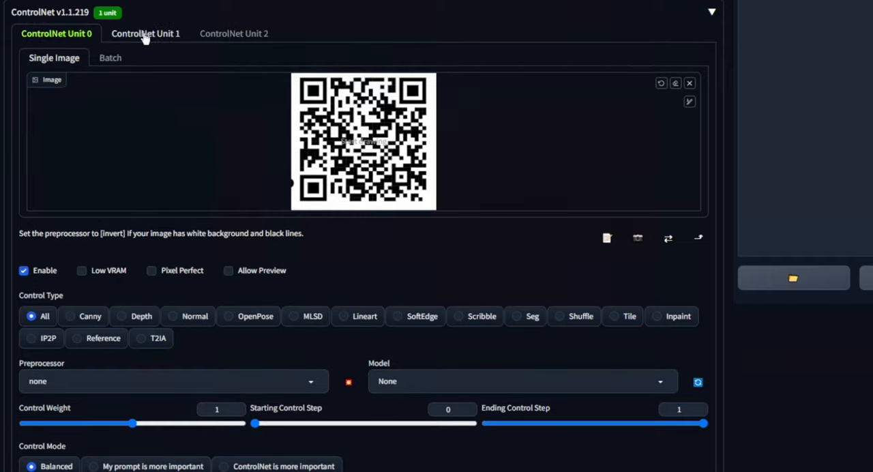
click(145, 33)
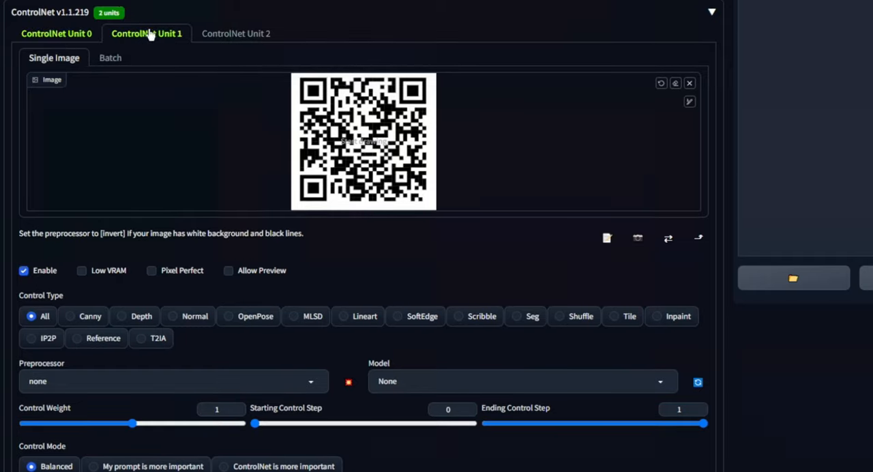
click(56, 33)
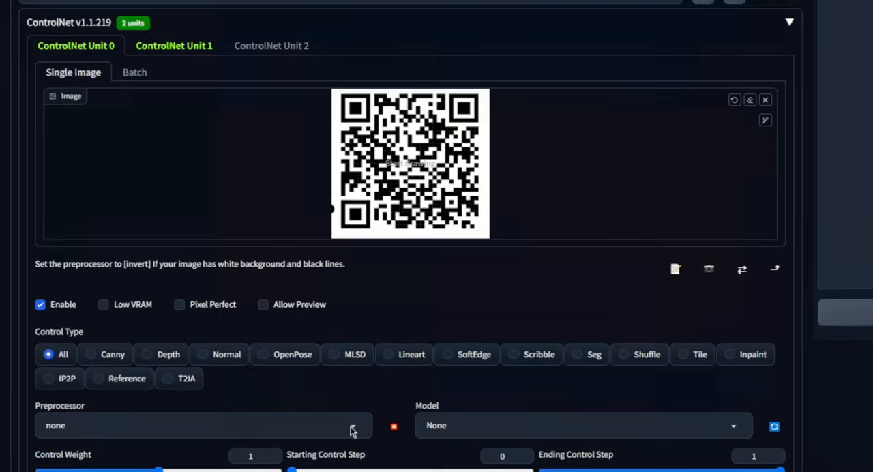
- Set Unit 0 to inpaint_global_harmonious with the brightness model at weight 0.45
click(204, 425)
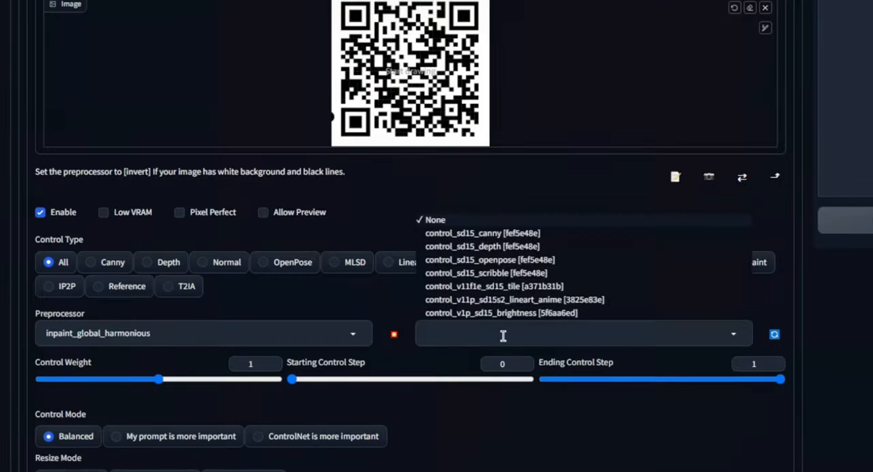
click(500, 312)
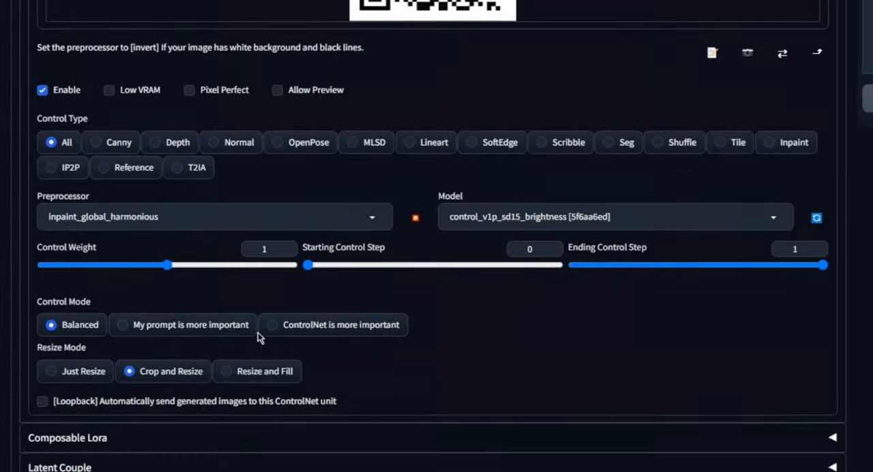
drag(165, 264, 150, 265)
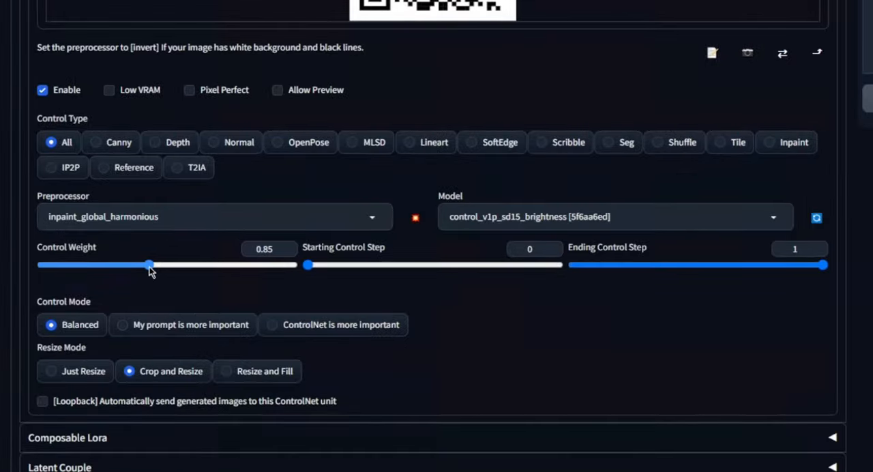
drag(149, 265, 99, 265)
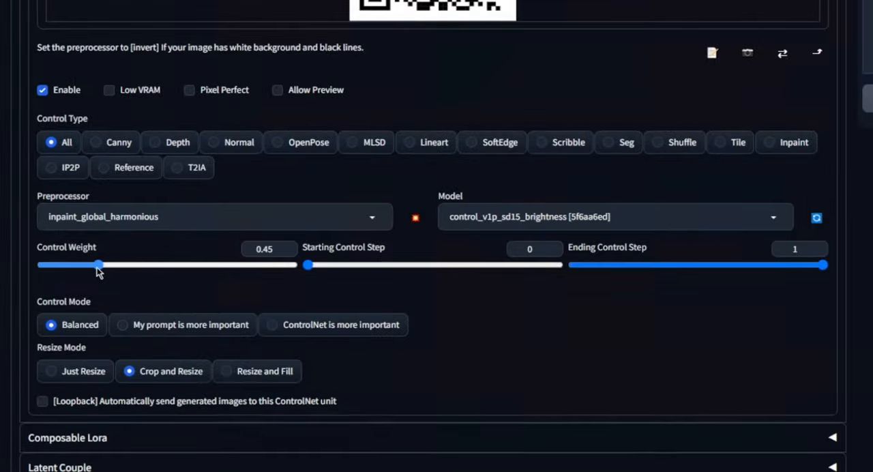
drag(99, 264, 86, 265)
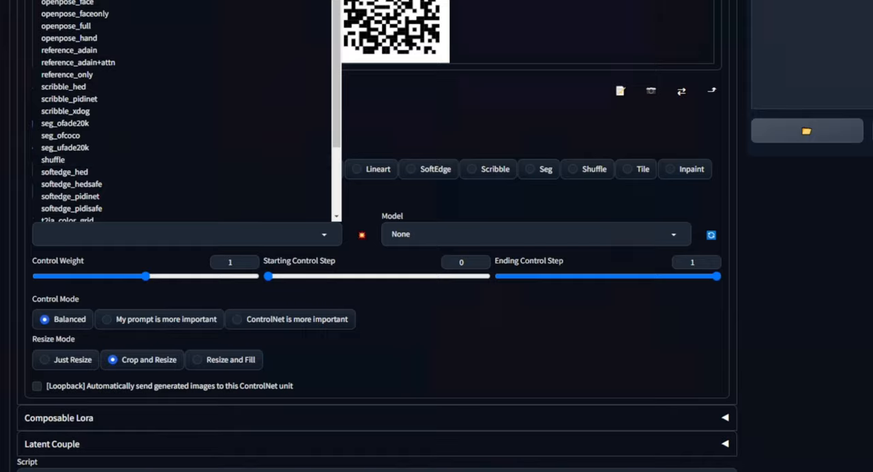
- Give Unit 1 preprocessor inpaint_global_harmonious and model control_v11f1e_sd15_tile
click(88, 233)
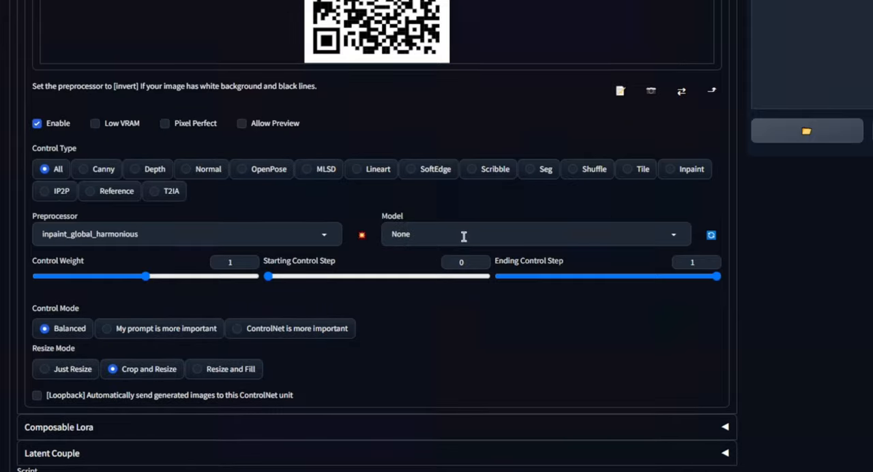
click(536, 234)
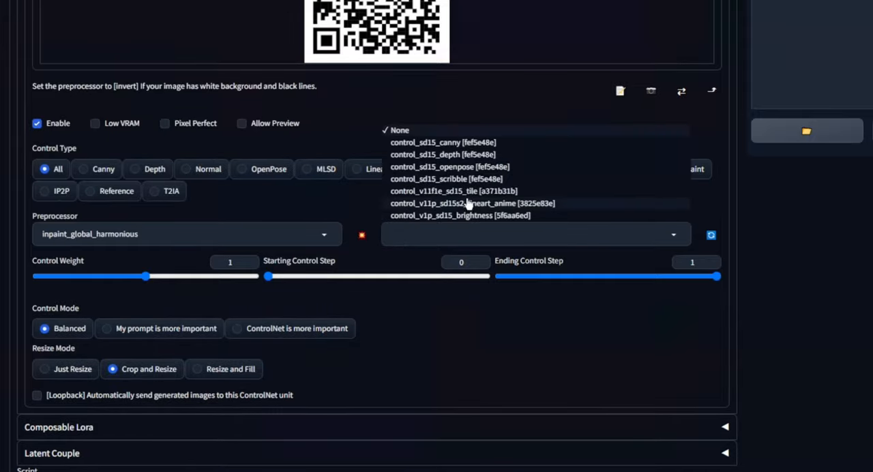
click(445, 191)
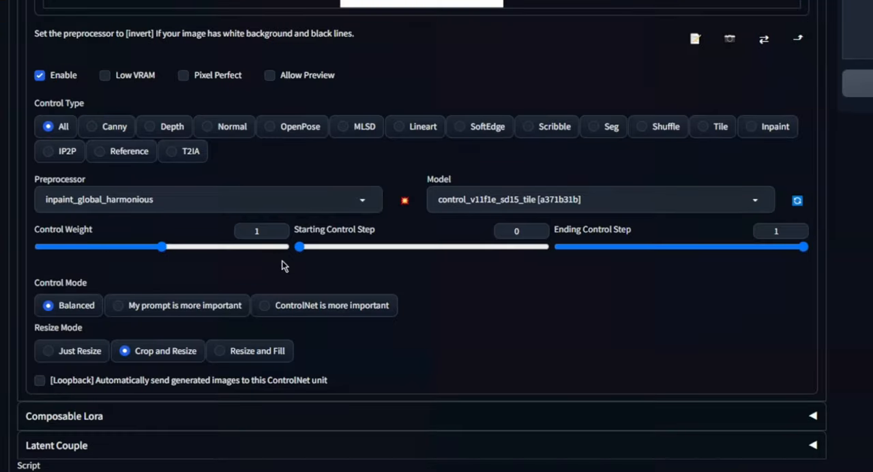
- Set Unit 1's control weight to 0.5 and starting control step to 0.35
drag(162, 247, 107, 247)
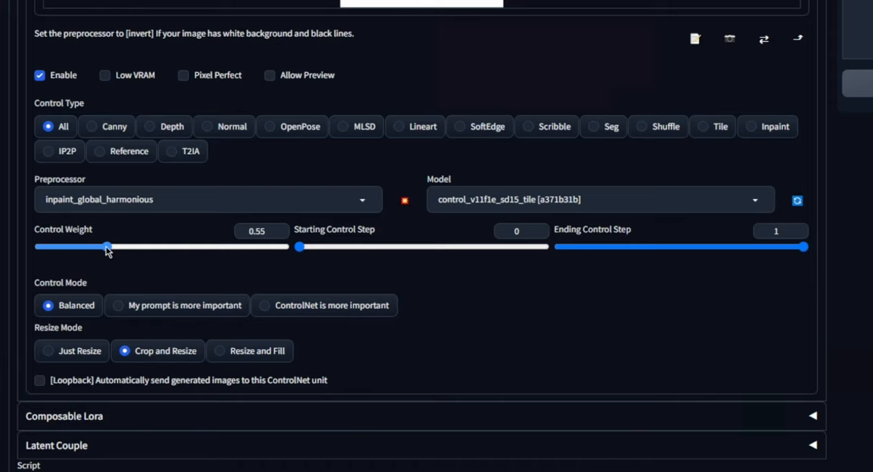
drag(298, 246, 305, 246)
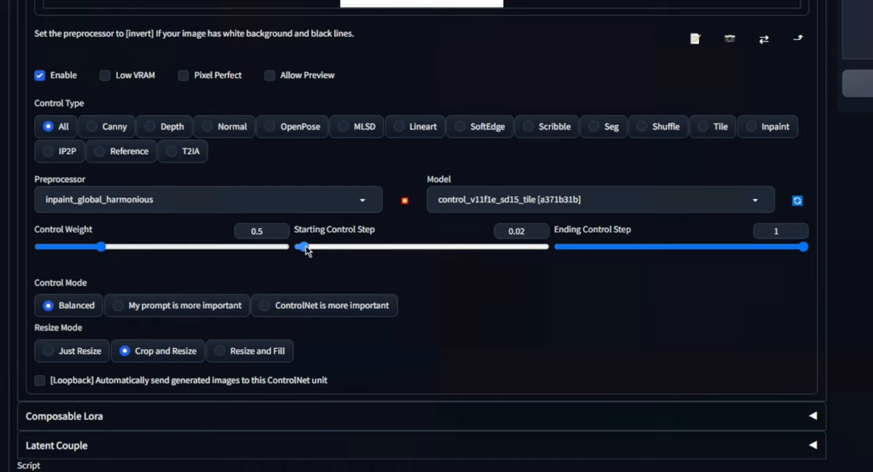
drag(299, 246, 388, 246)
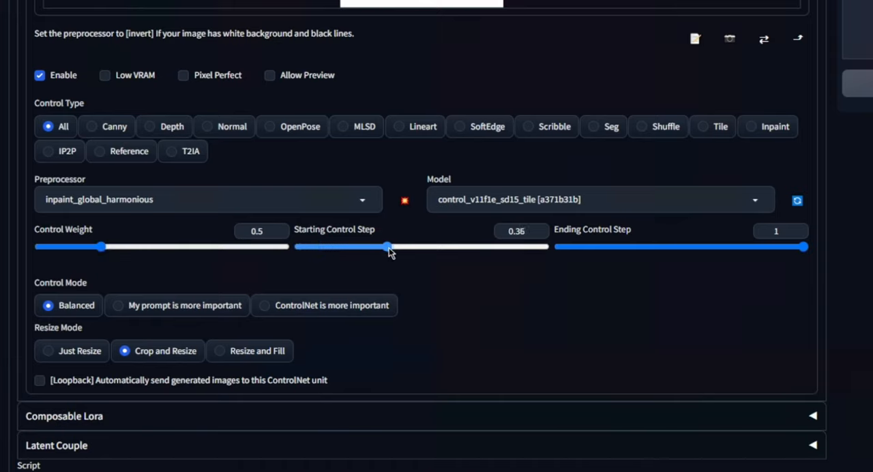
drag(389, 247, 383, 247)
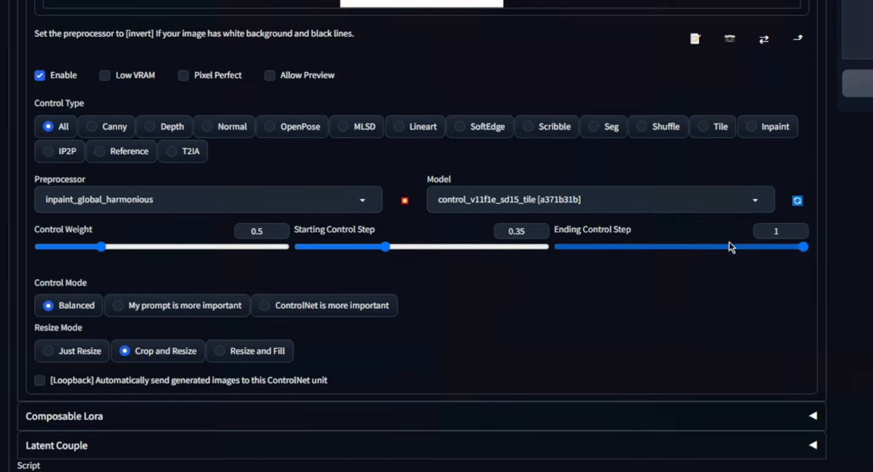
drag(803, 247, 739, 247)
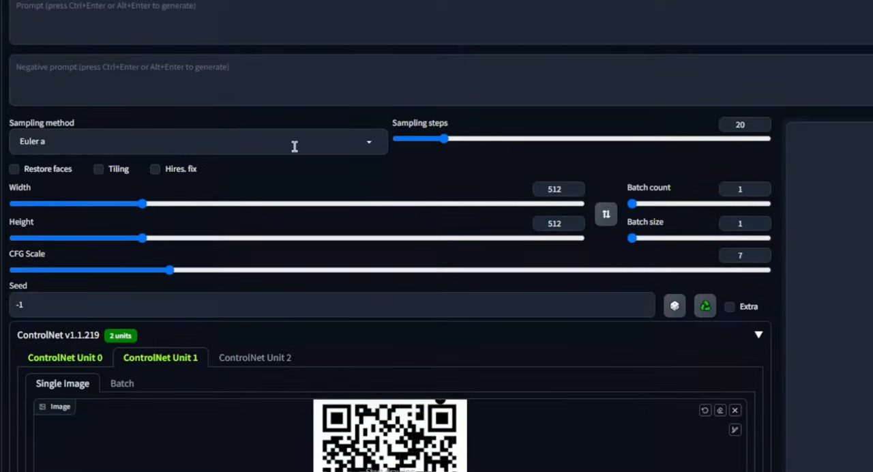
- Select DPM++ 2M Karras as the sampling method
click(198, 141)
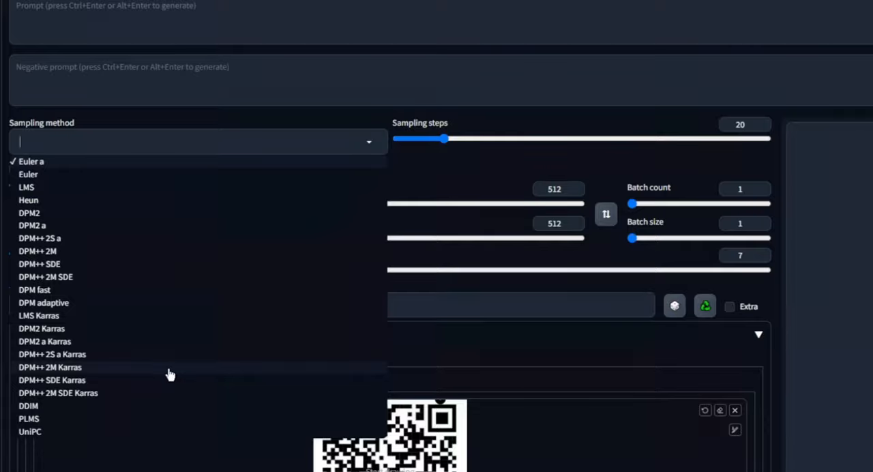
click(50, 366)
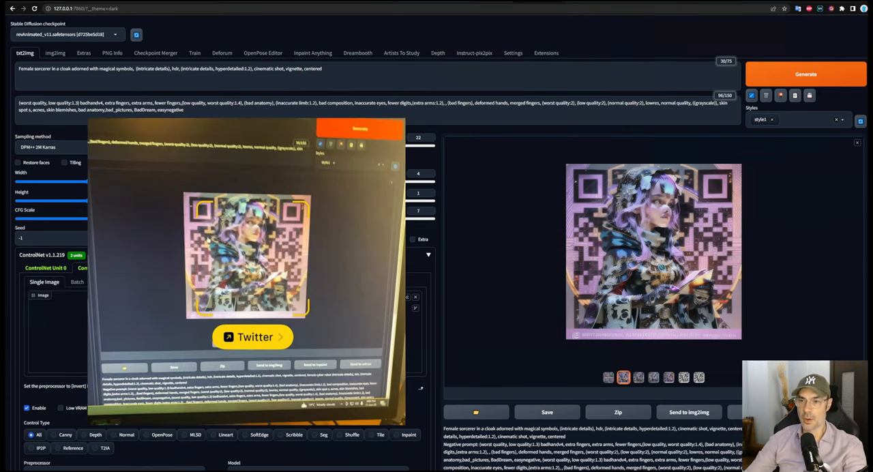
- Preview a different sorceress QR code thumbnail from the output gallery
click(97, 267)
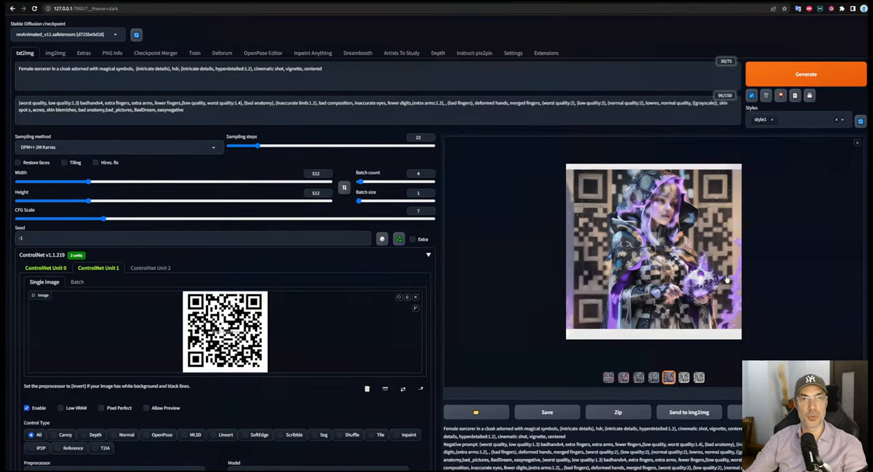
scroll(down, 3)
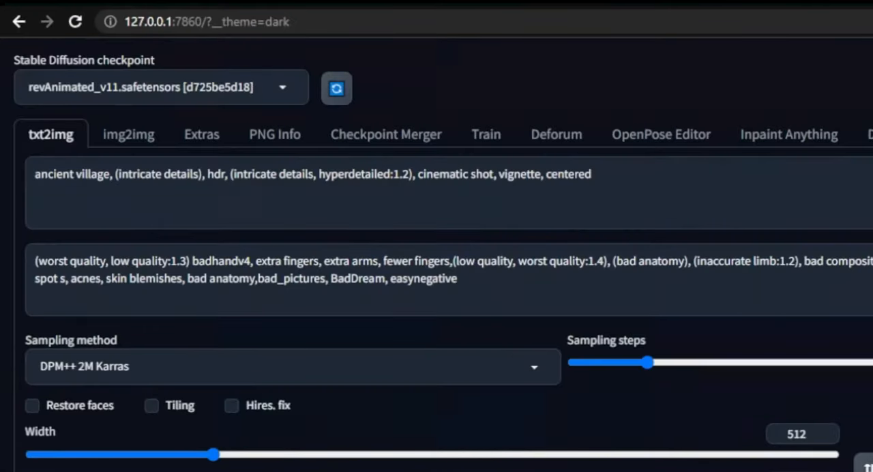
- View the ancient village and mechabot war QR images full size, then close the viewer
click(804, 74)
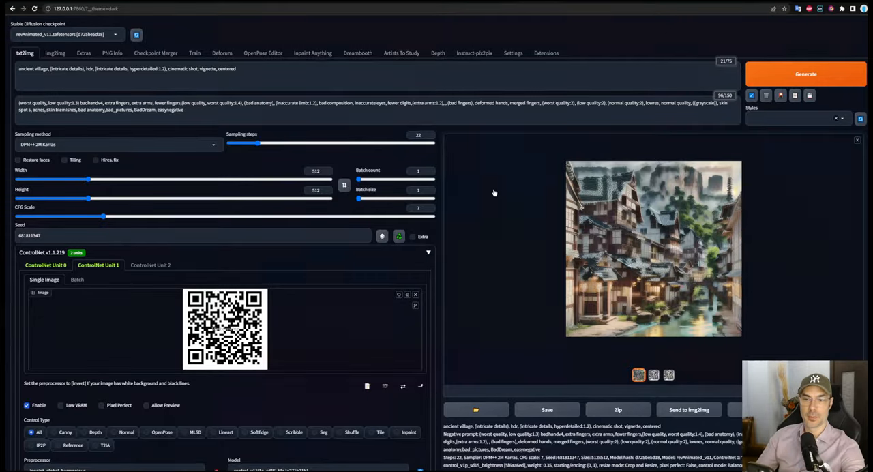
click(653, 248)
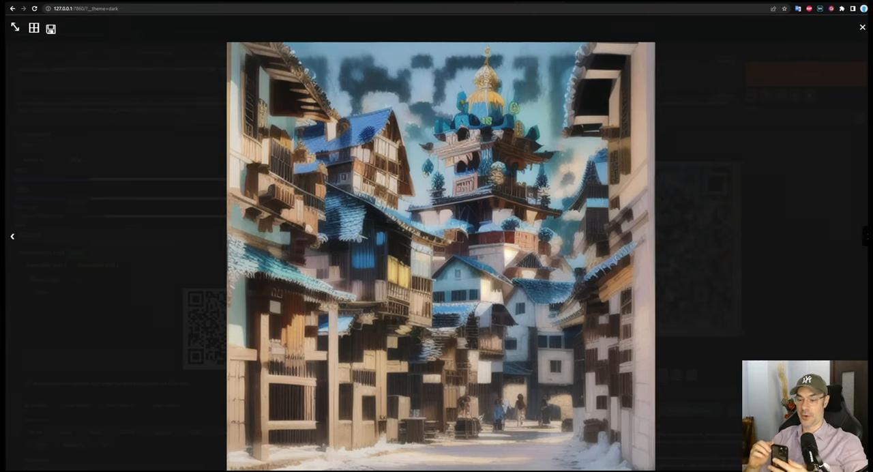
click(862, 27)
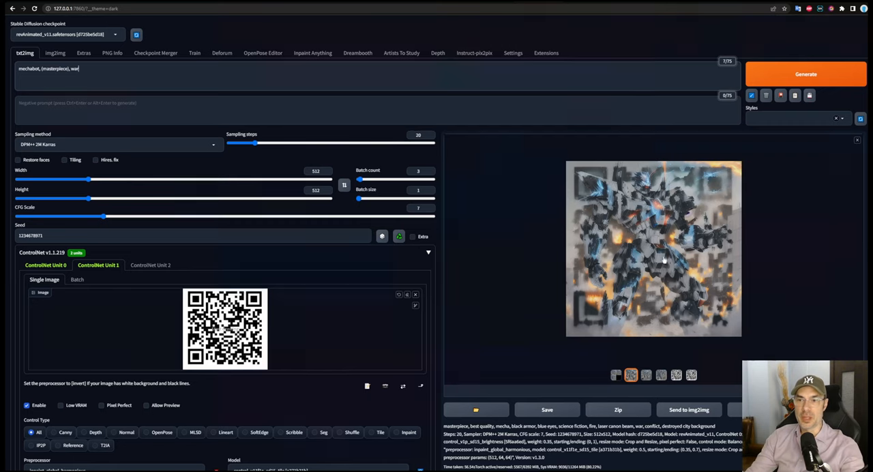
click(652, 248)
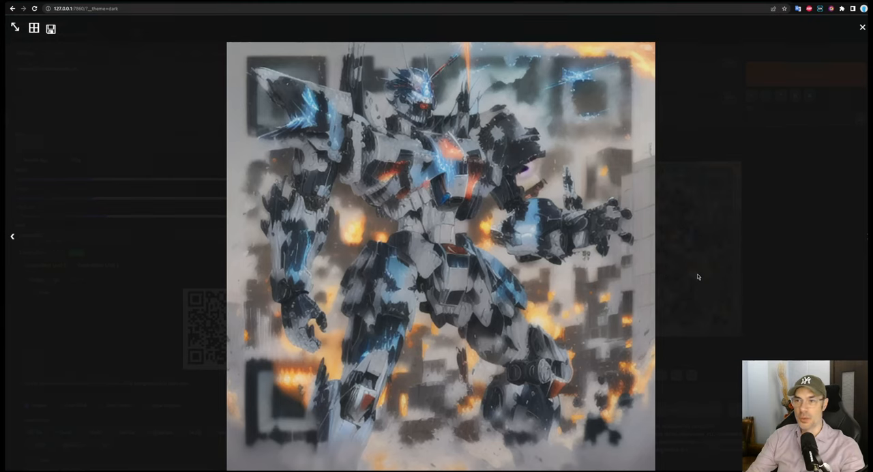
click(862, 27)
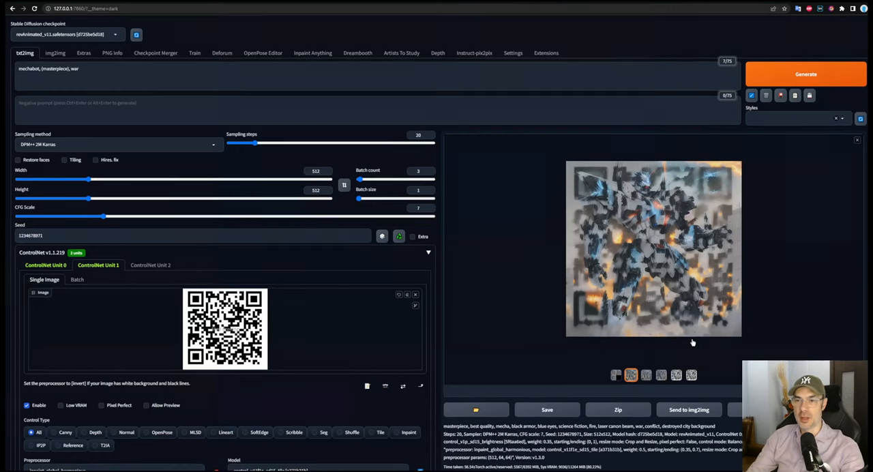